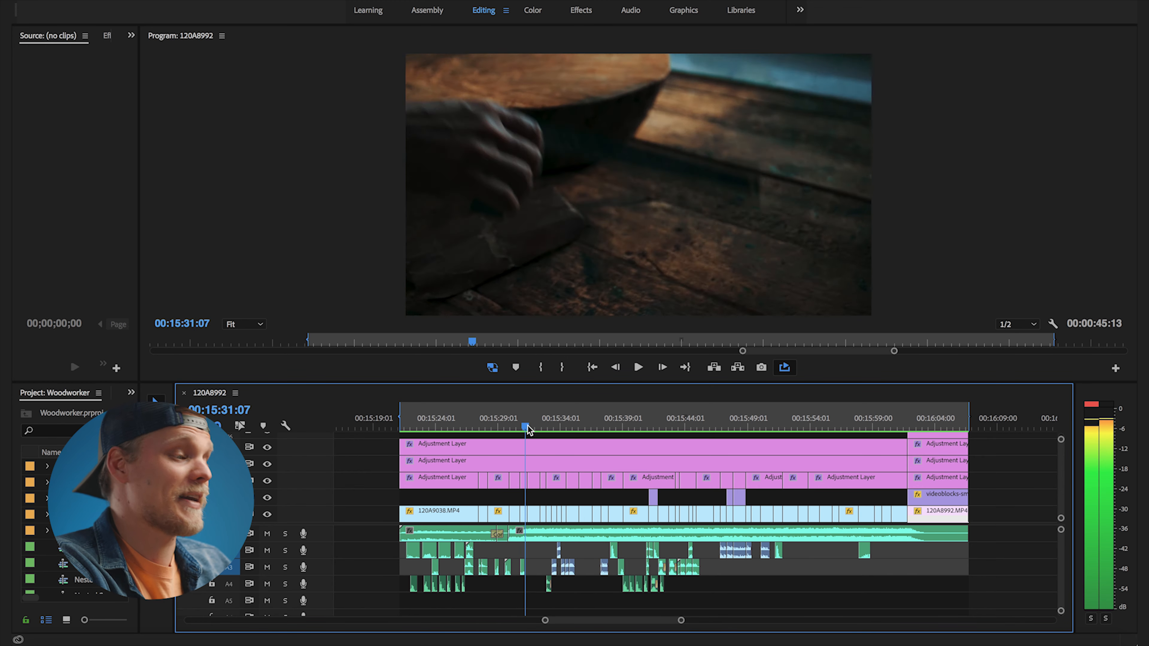
- Scroll to the single-clip rough cut at the workbench shot and play it through to the product shot
left_click(605, 418)
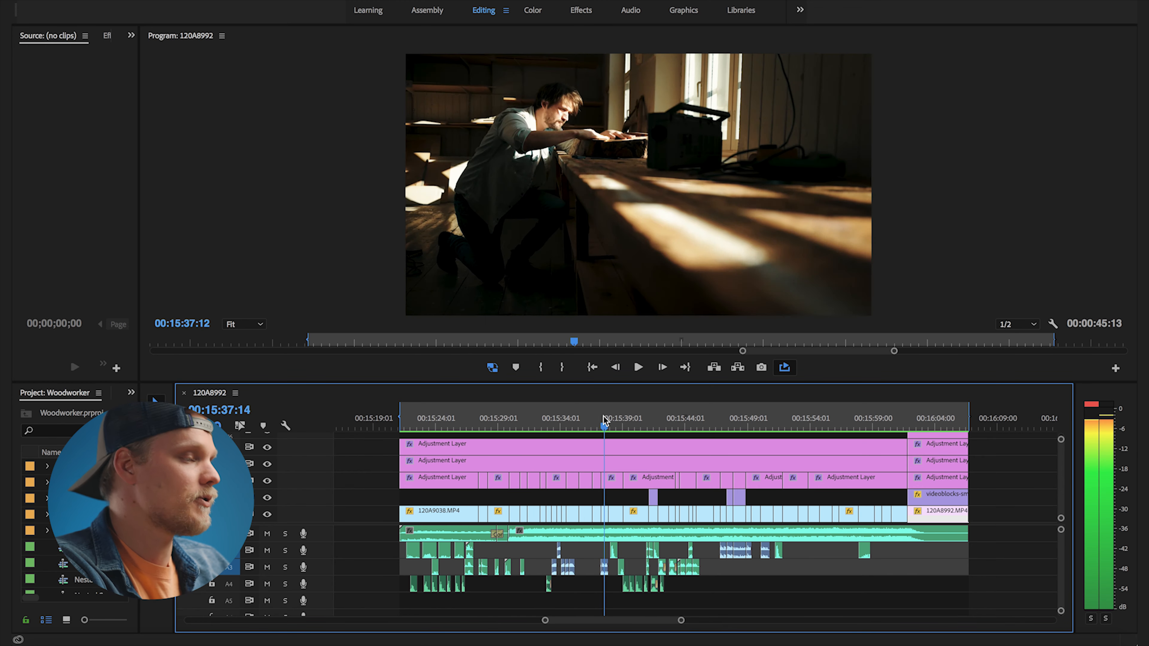
left_click(436, 511)
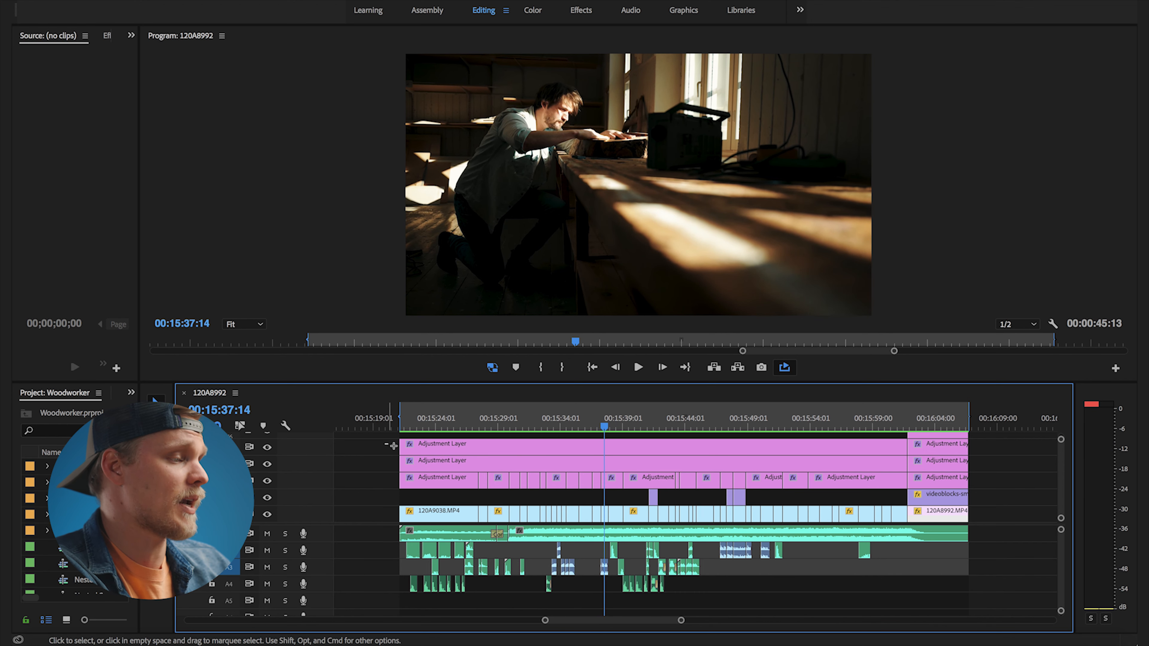
left_click(267, 481)
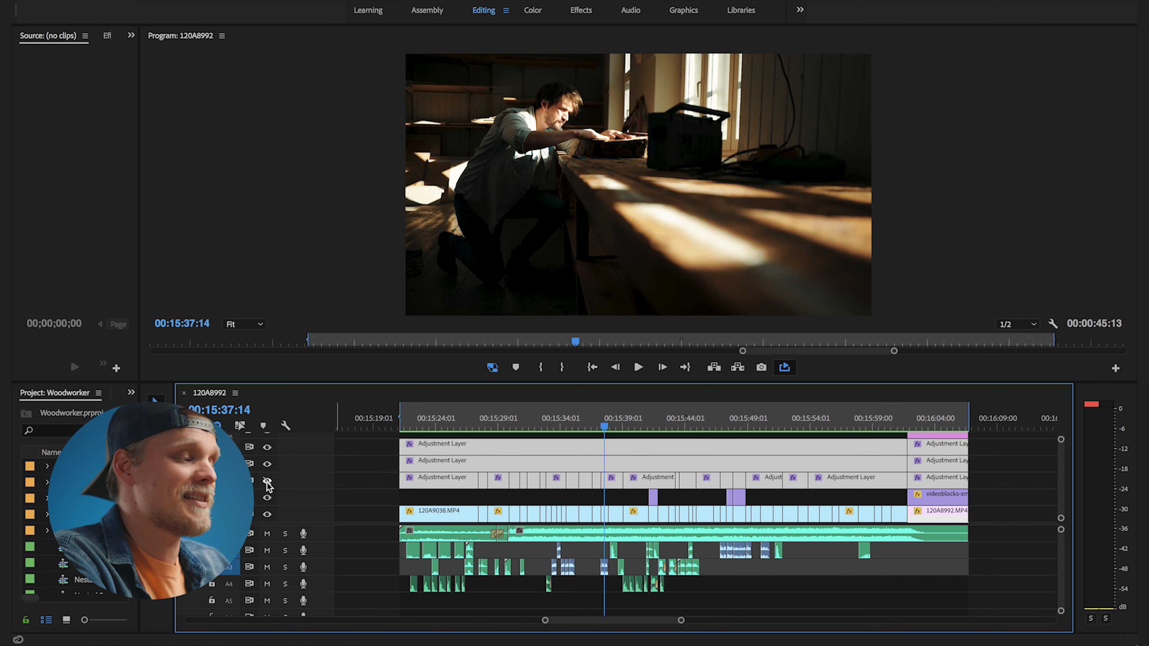
mouse_move(267, 482)
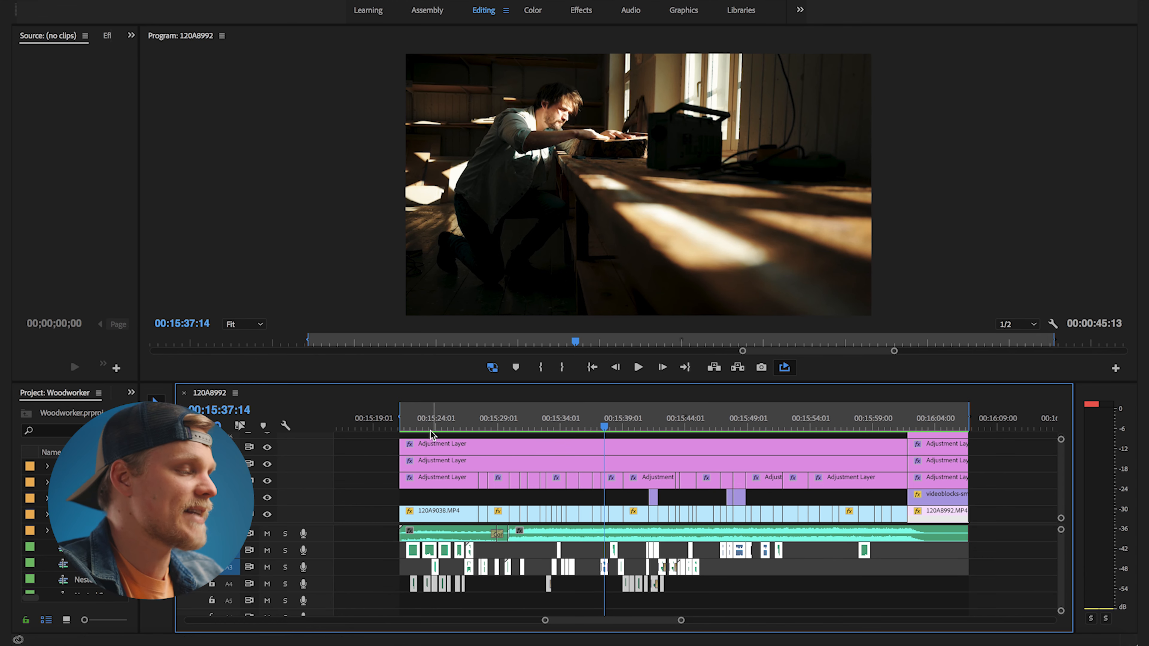
left_click(637, 367)
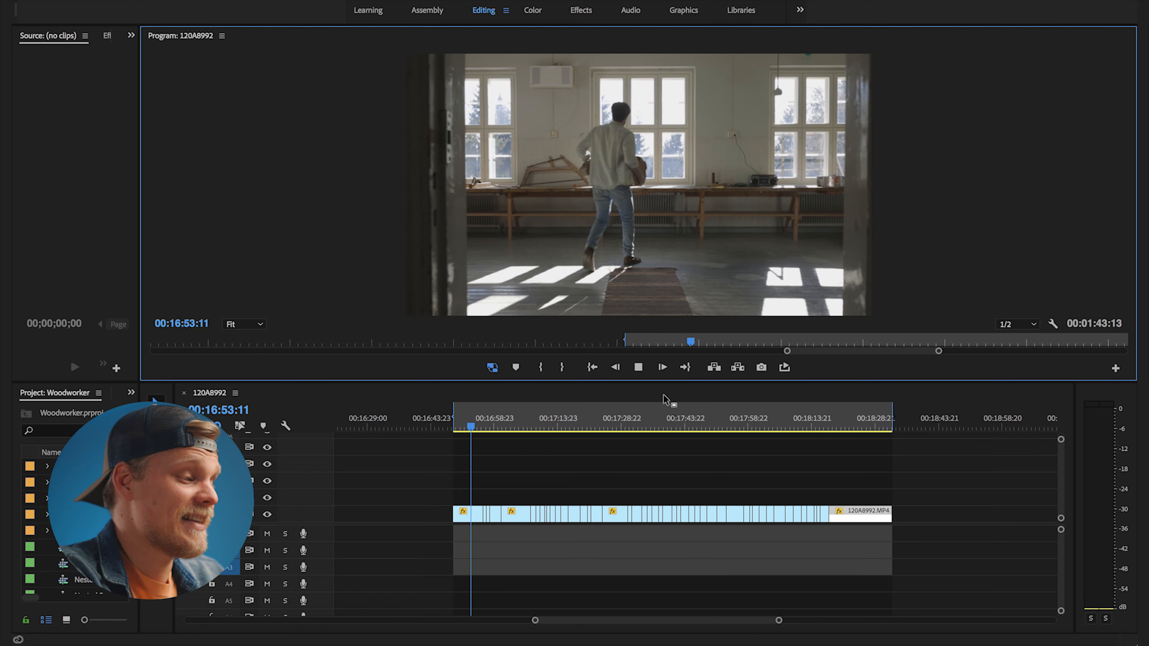
key("Space")
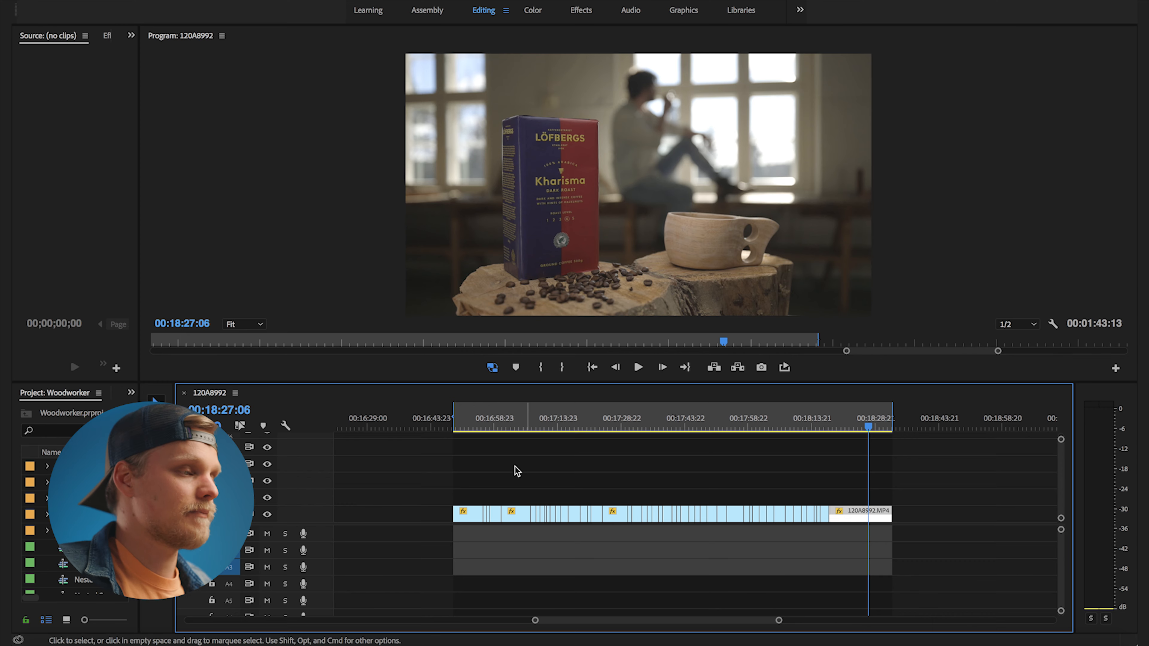
left_click(637, 366)
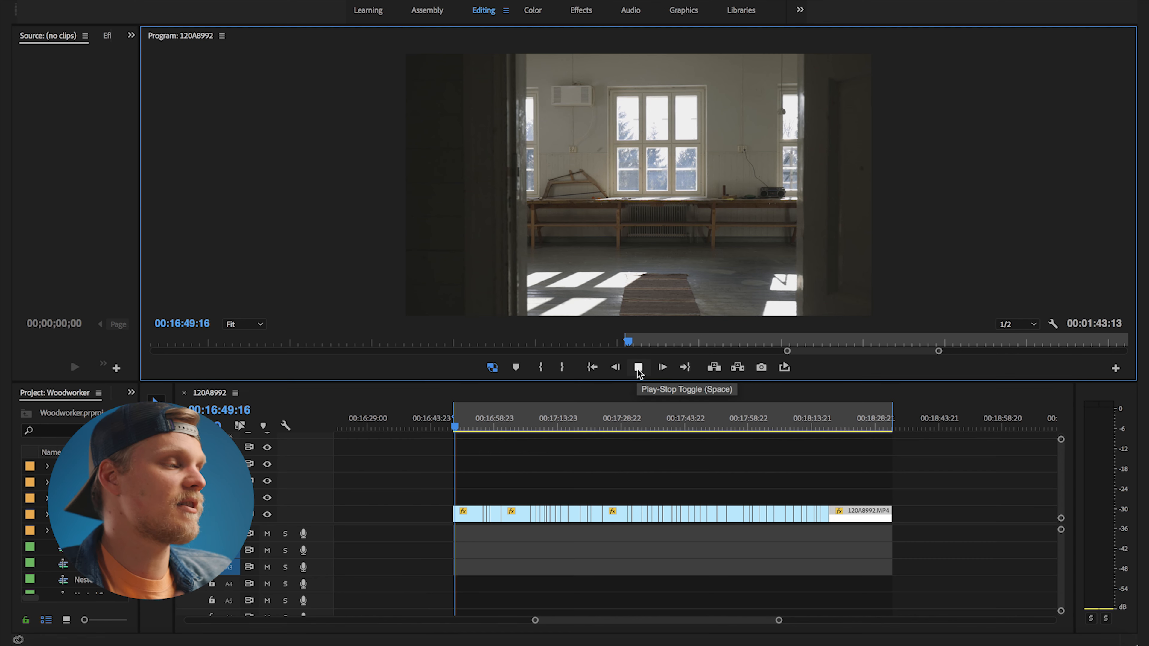
- Replay the rough cut from the empty-workshop opening shot via the Play-Stop Toggle
left_click(640, 367)
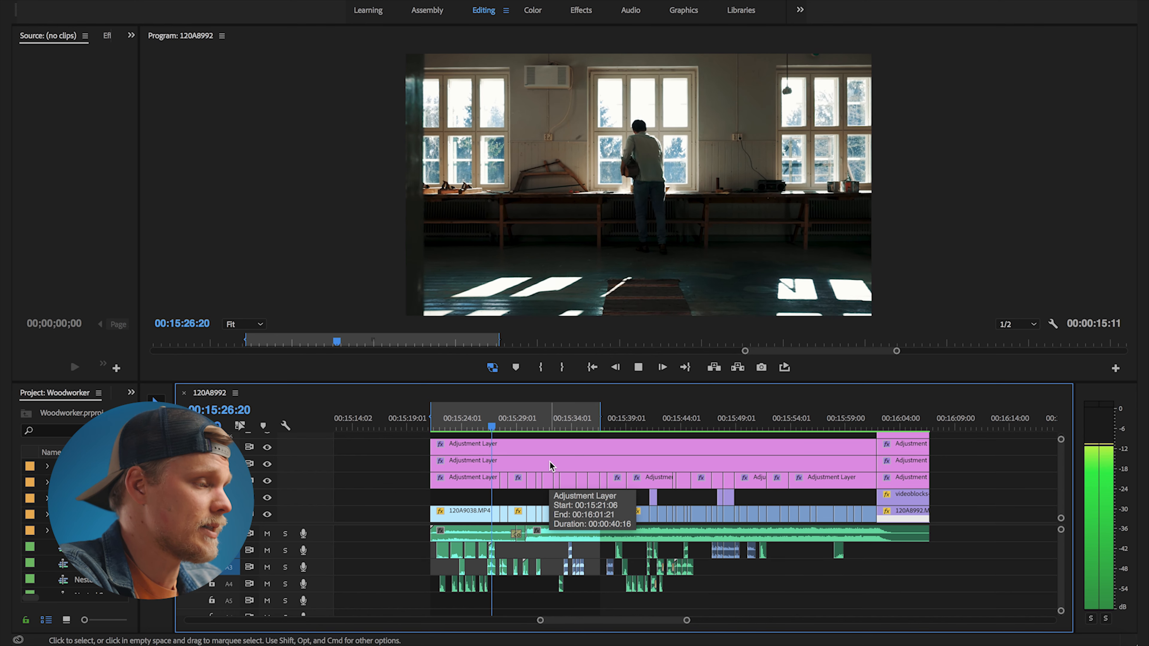
- Play the first act from its middle, then replay from the hair-touching shot to the sketching shot
left_click(521, 424)
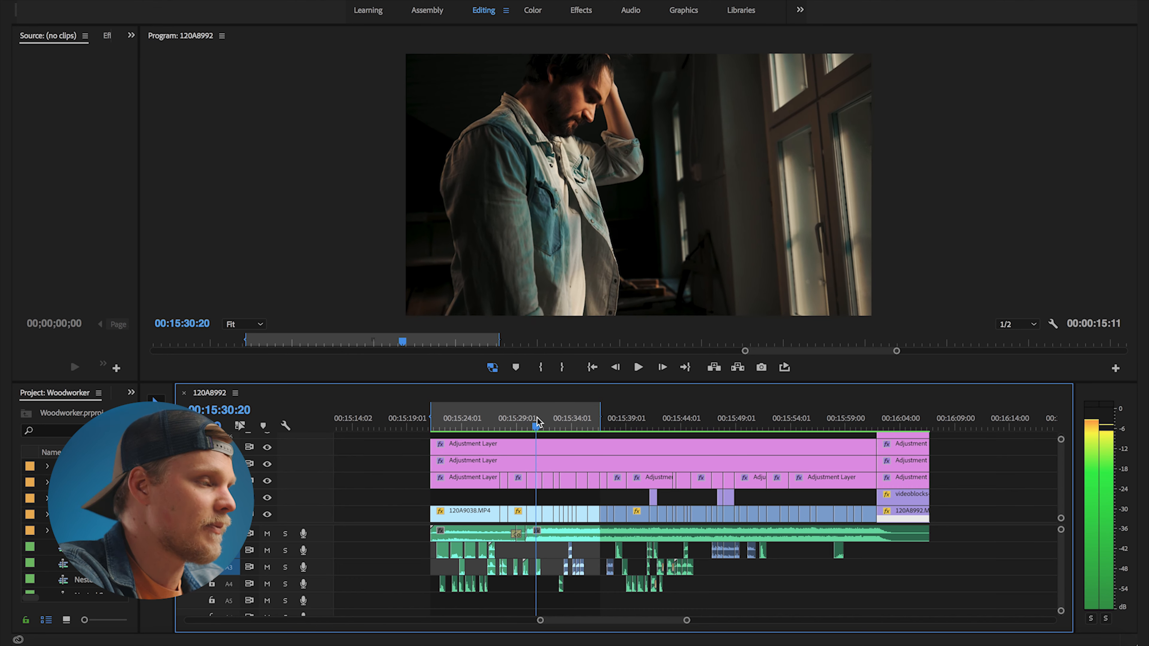
left_click(636, 366)
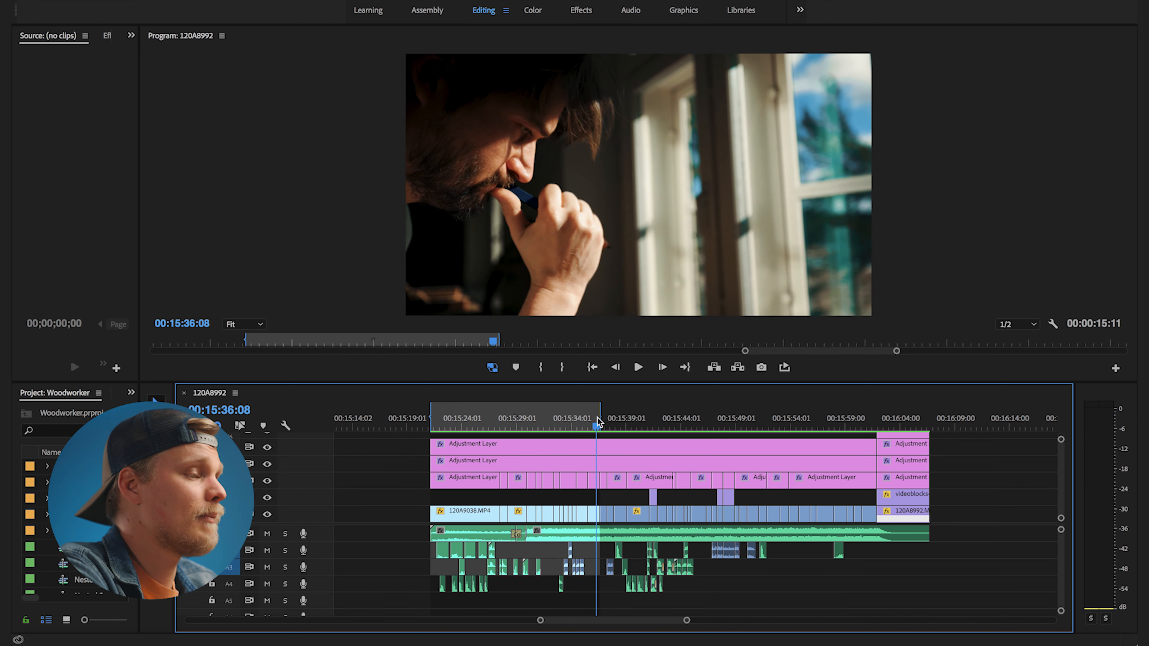
mouse_move(564, 297)
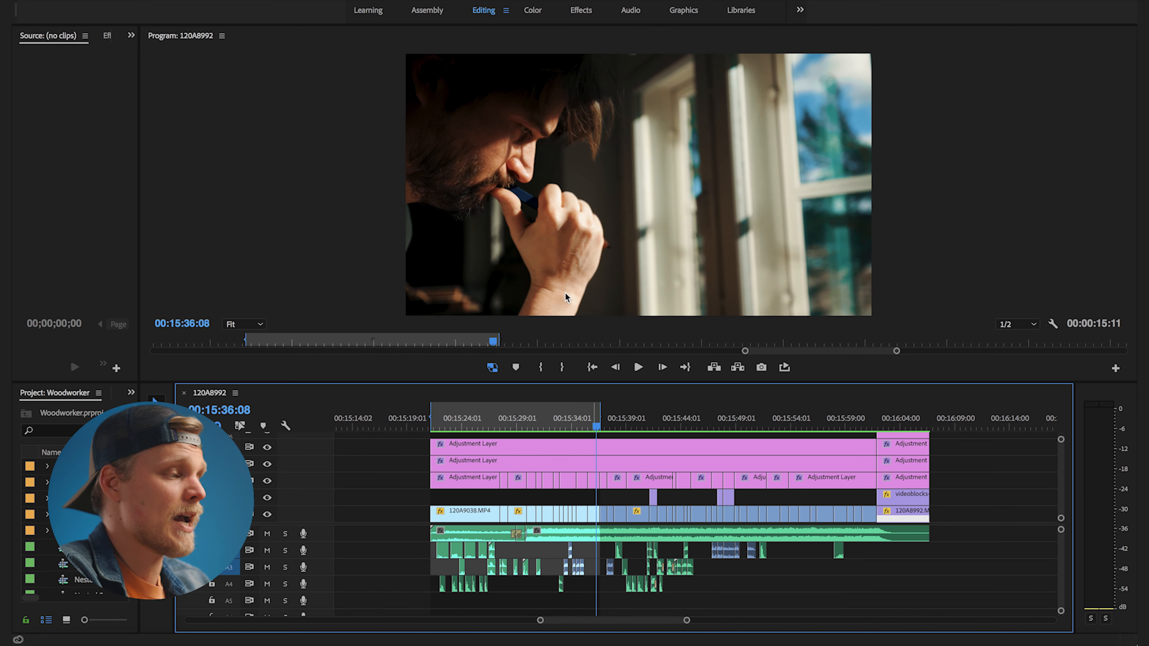
mouse_move(587, 232)
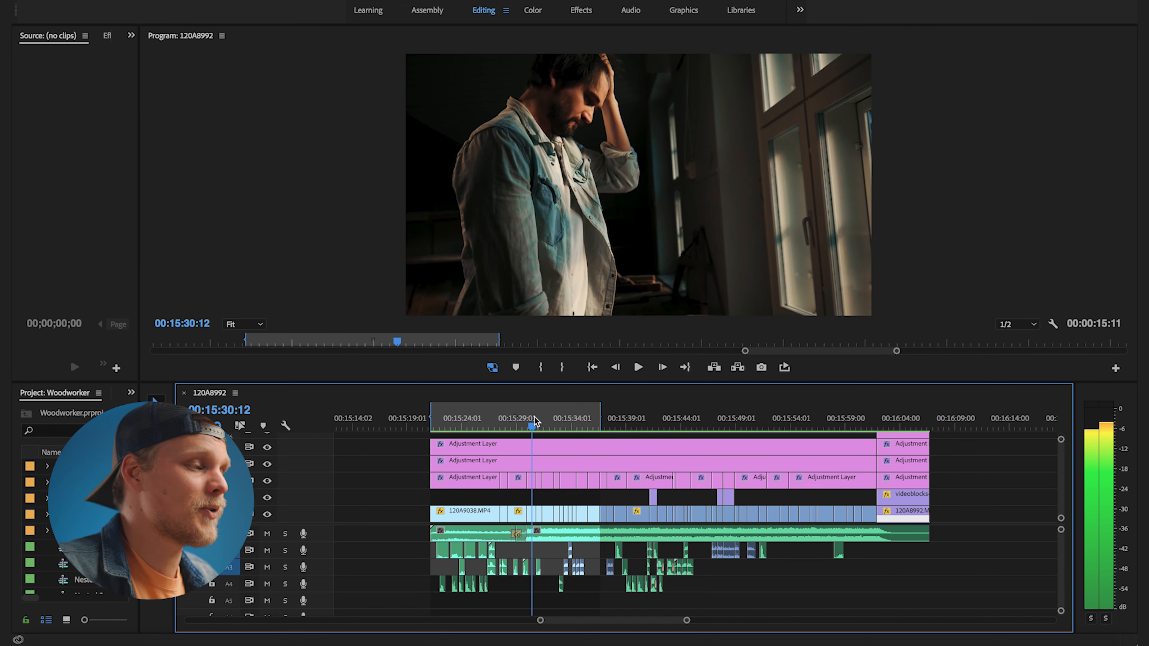
left_click(509, 417)
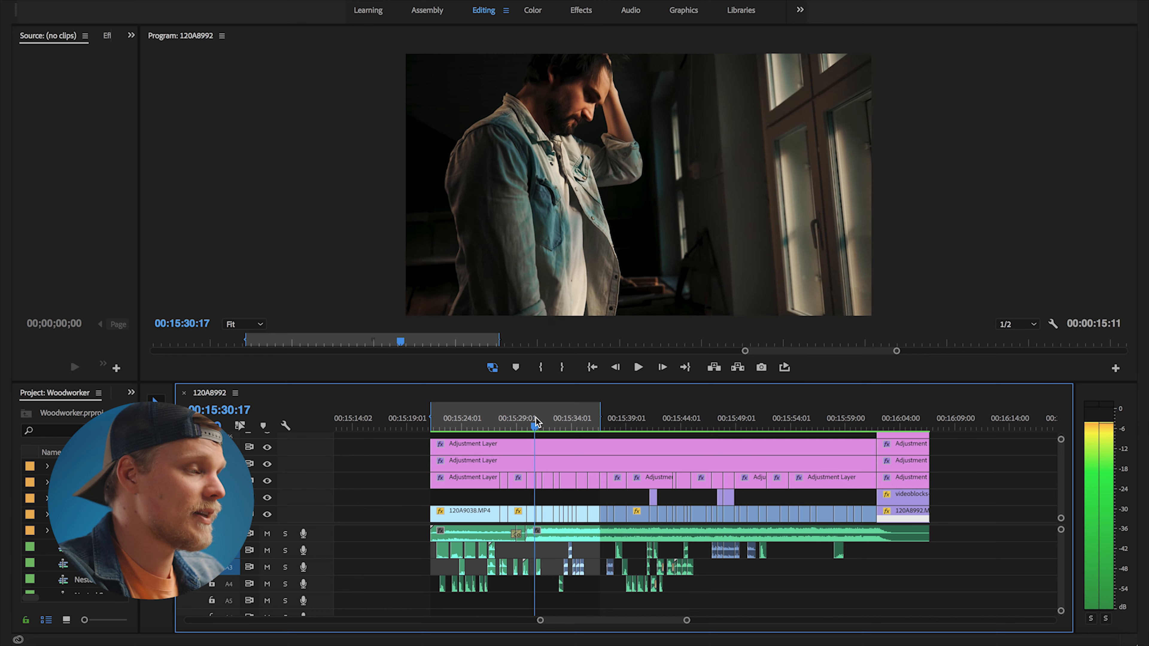
left_click(636, 366)
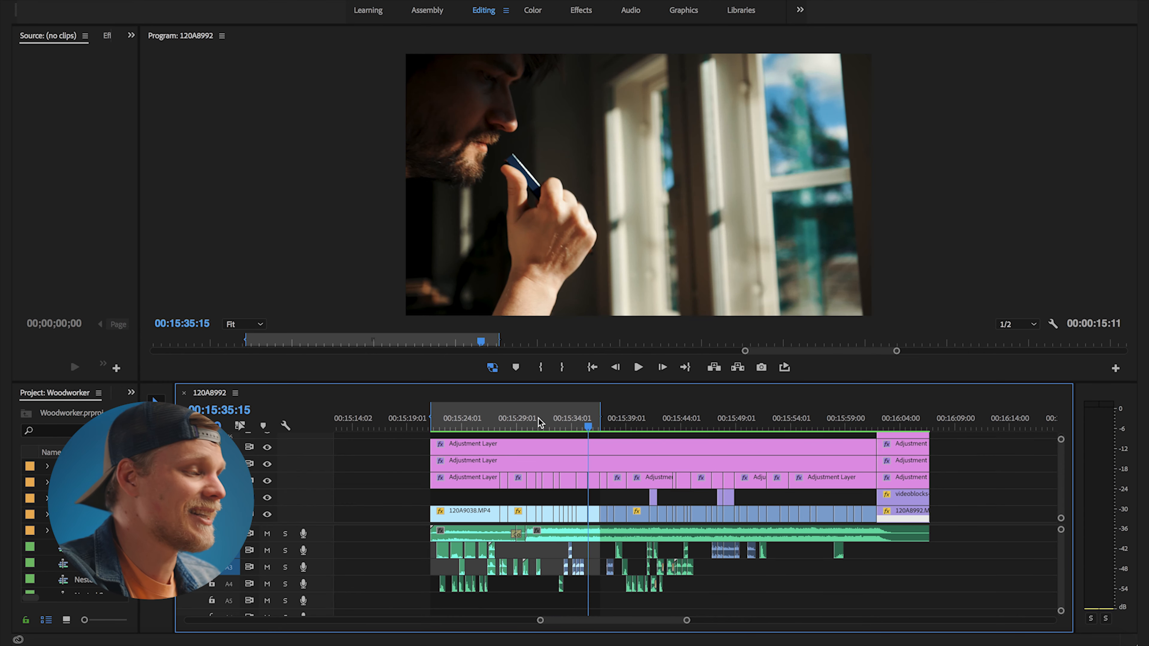
left_click(636, 366)
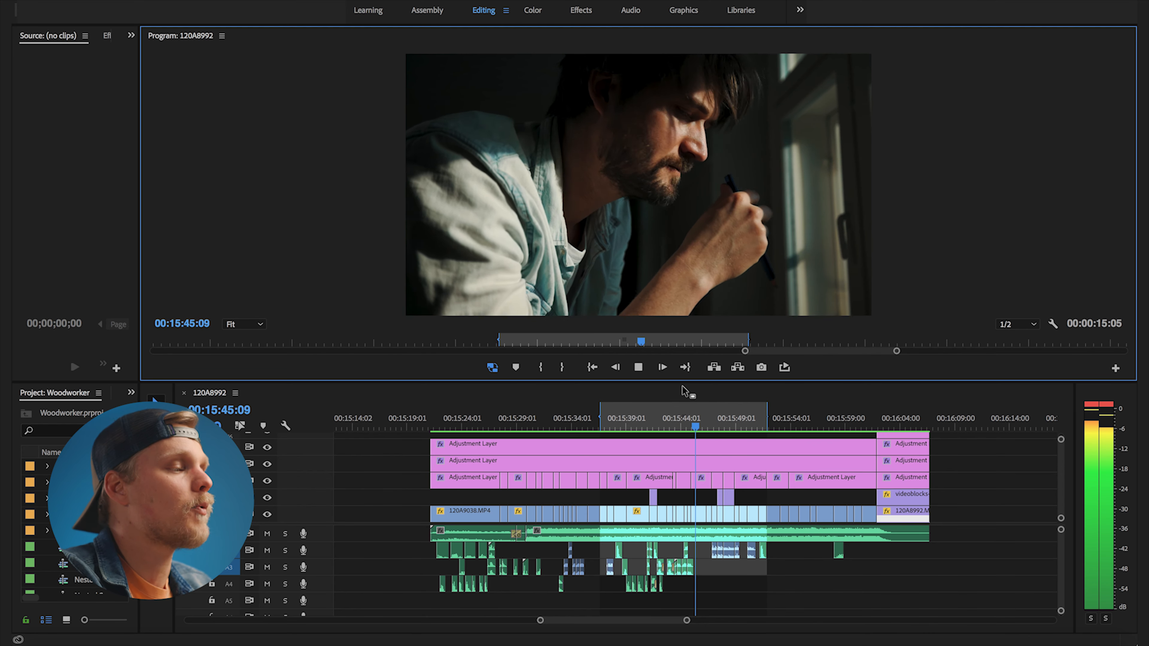
- Play the second act from the sketching shot to the carved wooden cup by the window
left_click(660, 367)
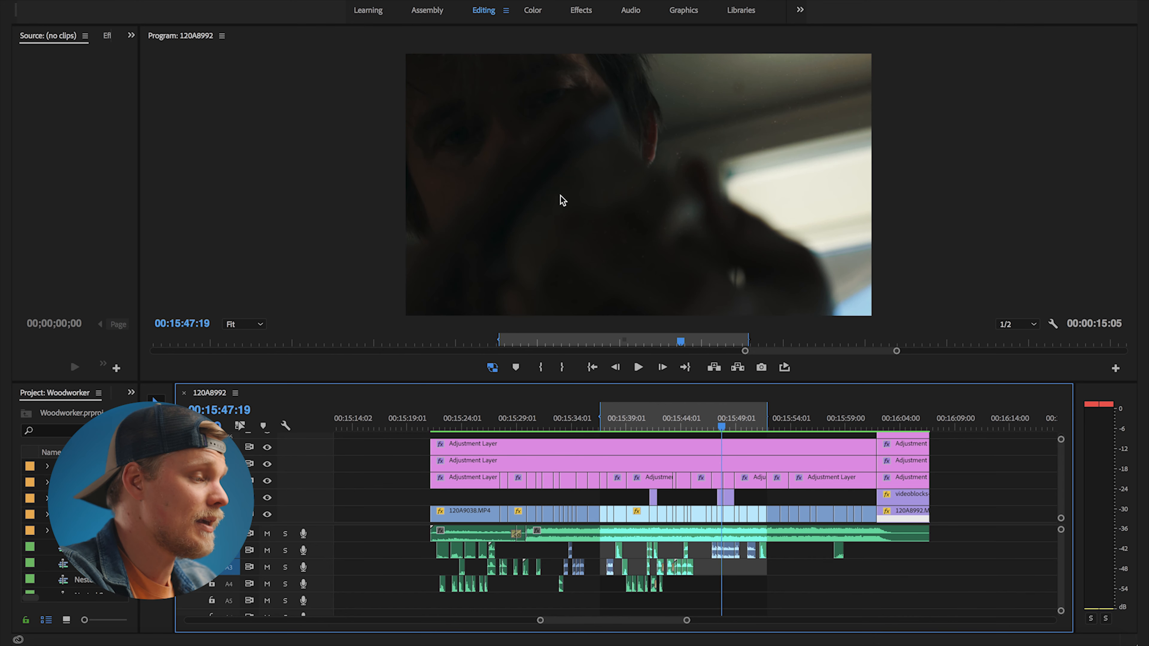
left_click(636, 367)
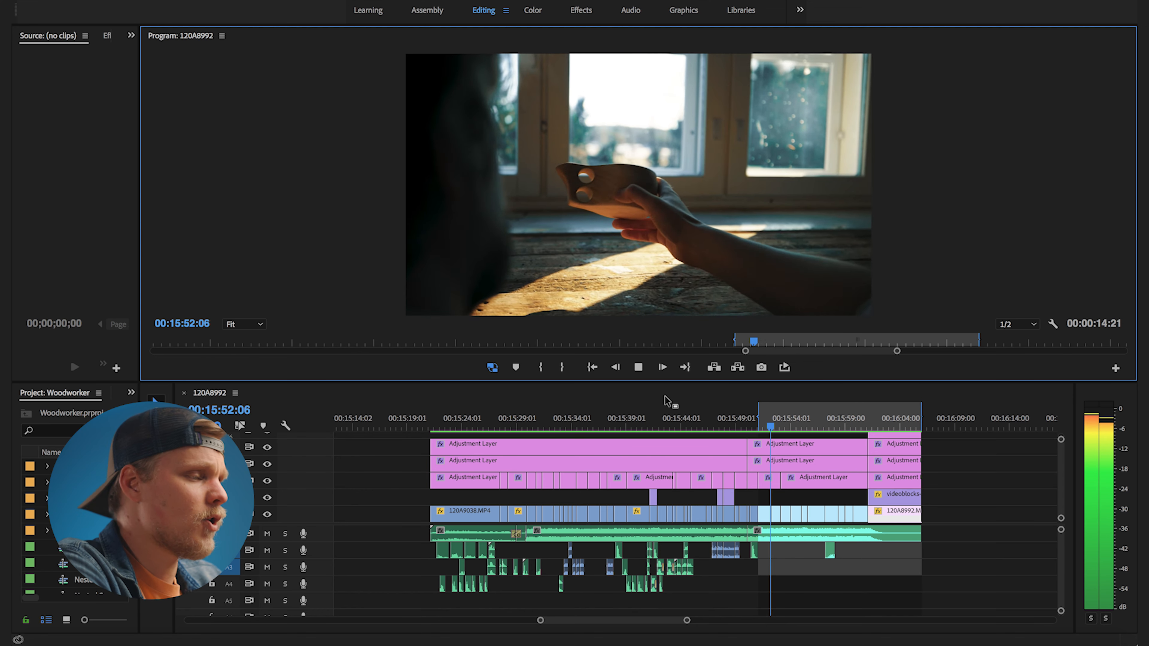
- Play the third act of the man drinking coffee by the window, then restart it from an earlier point
left_click(766, 421)
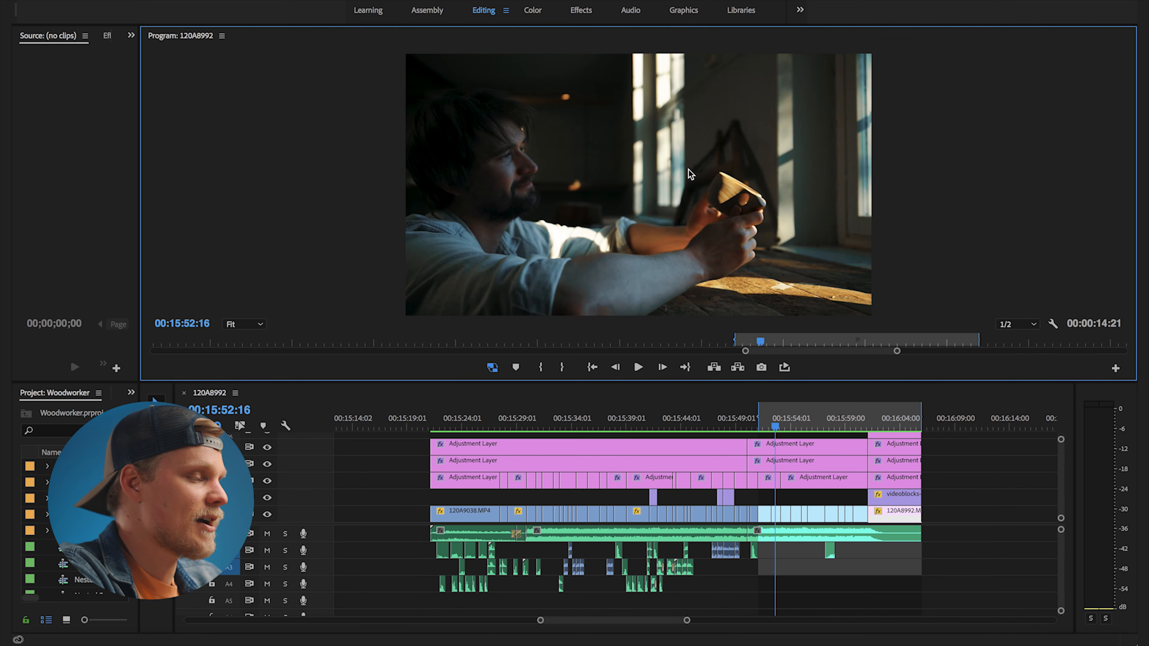
left_click(637, 366)
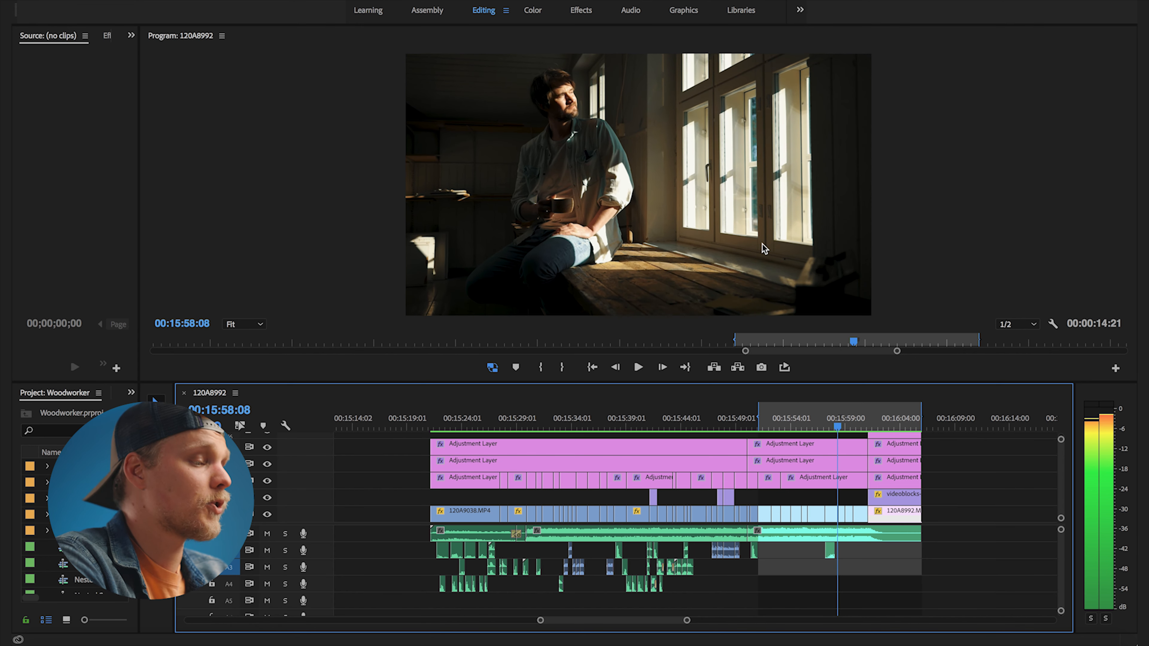
left_click(636, 366)
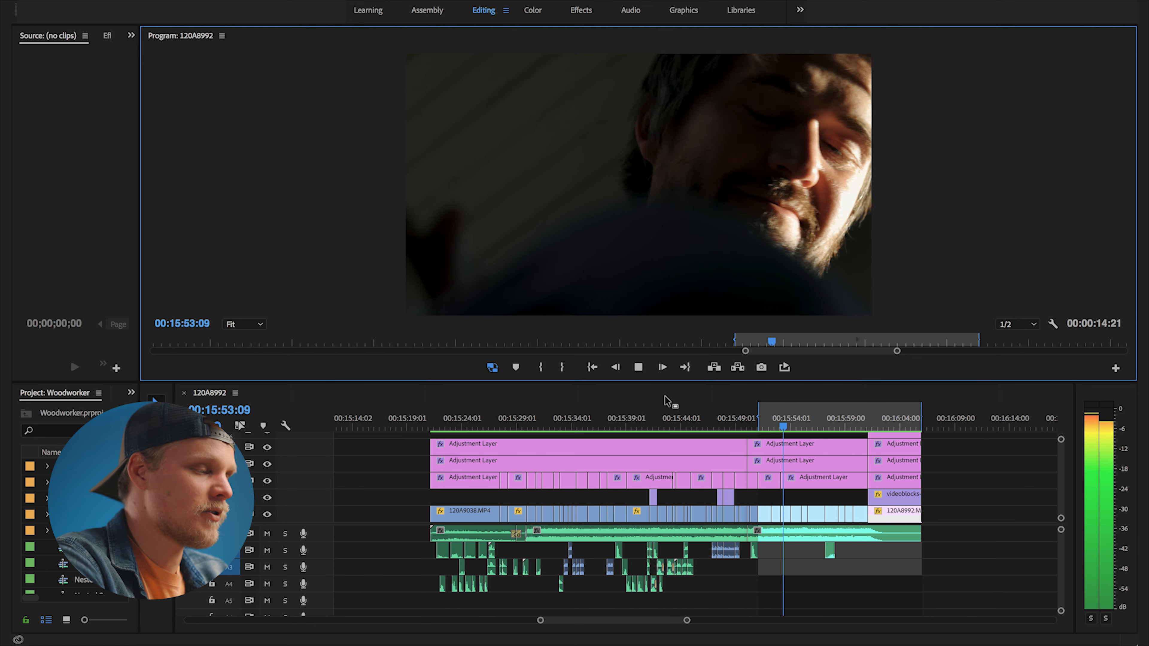